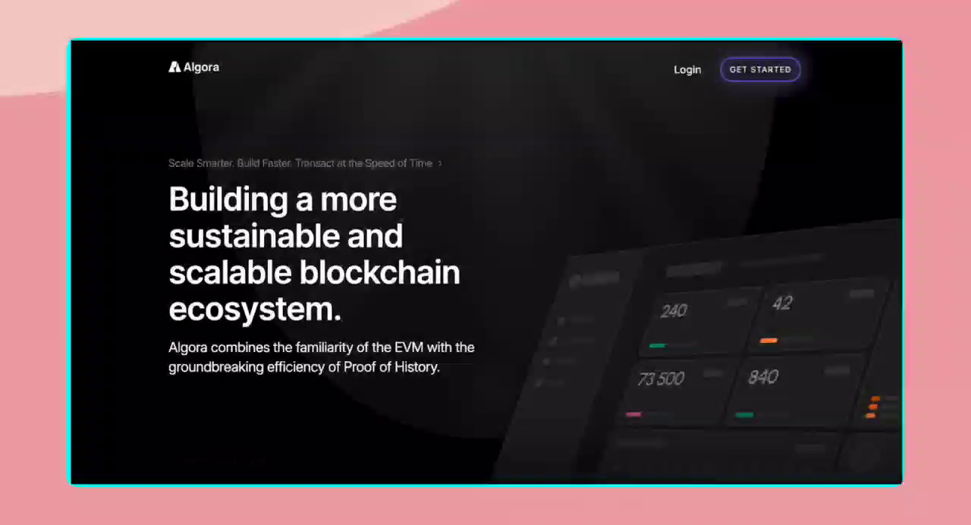
- Create the Algora account with username, email and password and land on the dashboard
scroll("down", 3)
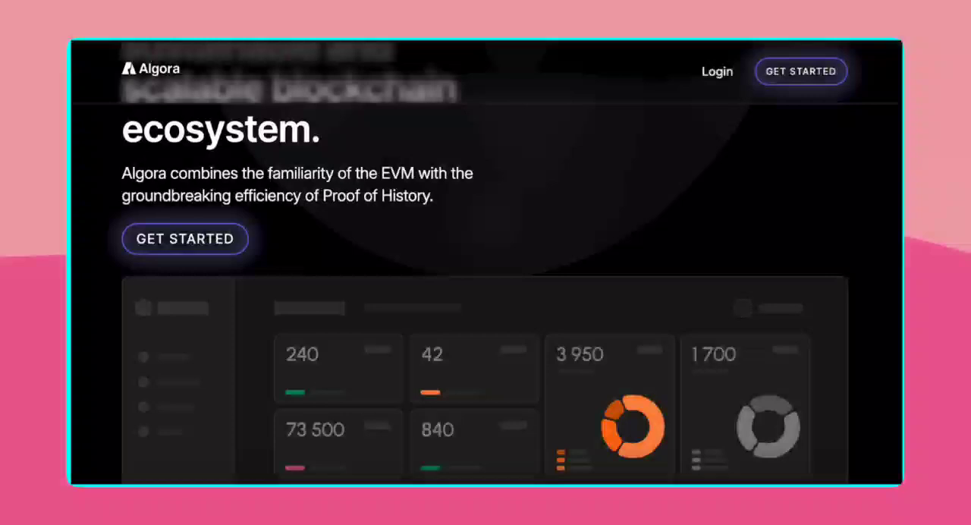
scroll("down", 3)
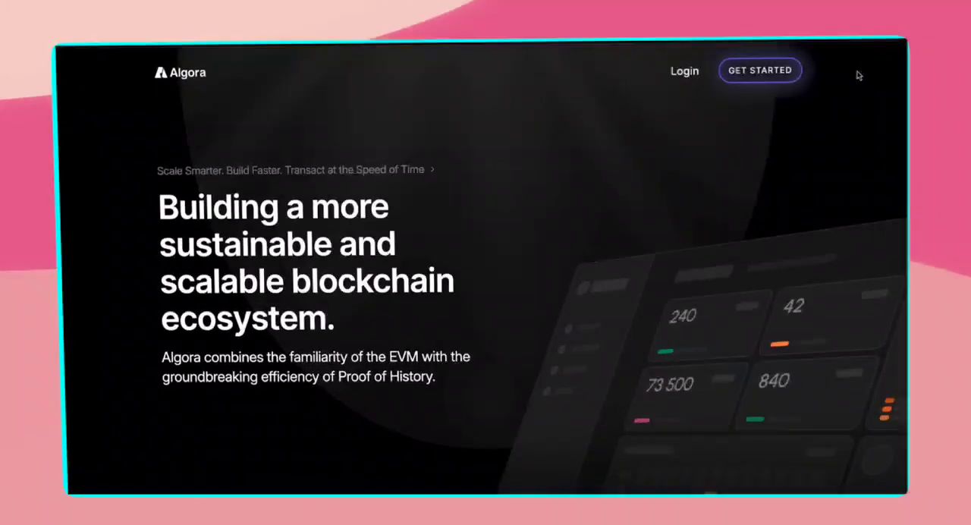
left_click(759, 70)
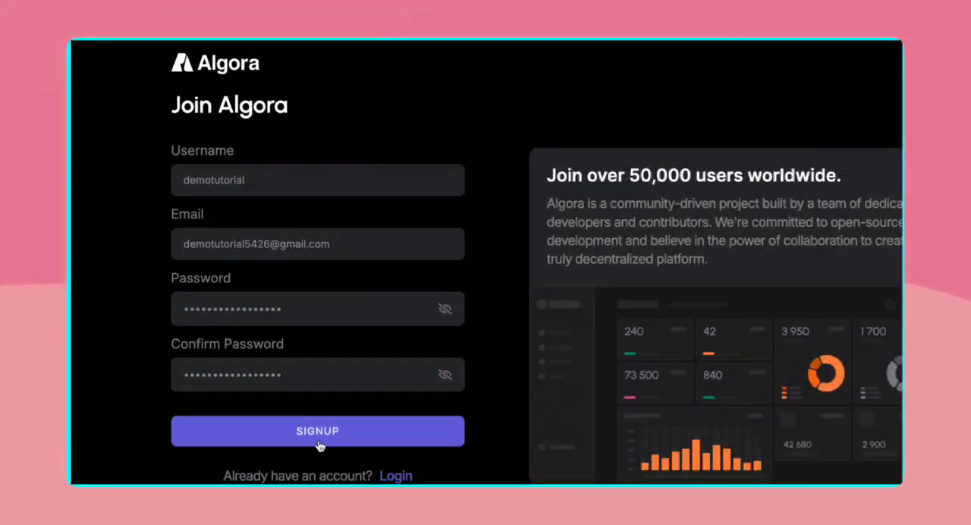
left_click(317, 431)
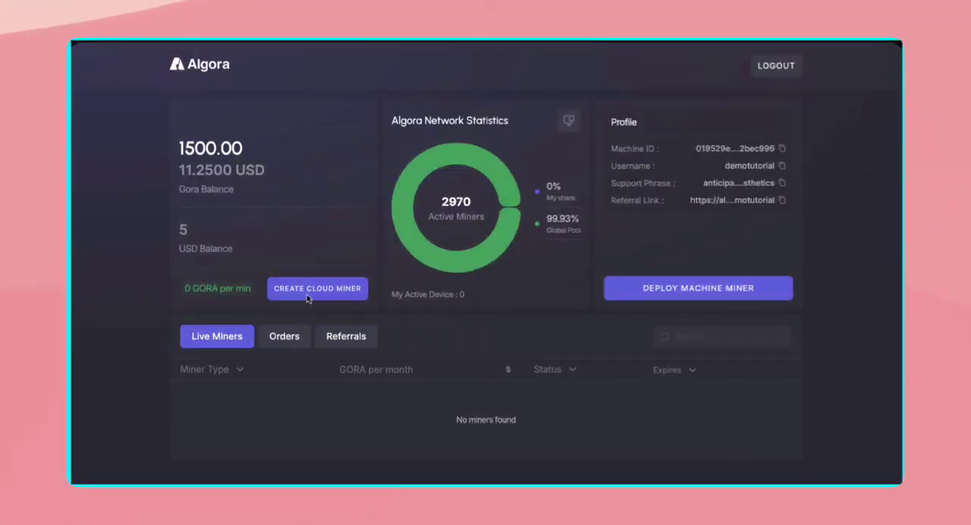
- Begin a new cloud miner and select the 2C-MINER - 10 USD plan
left_click(317, 288)
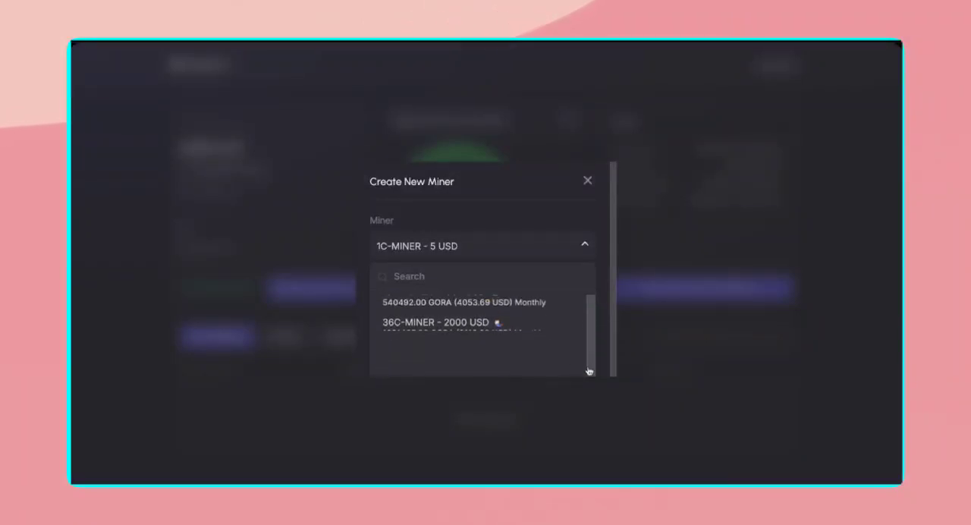
scroll("down", 3)
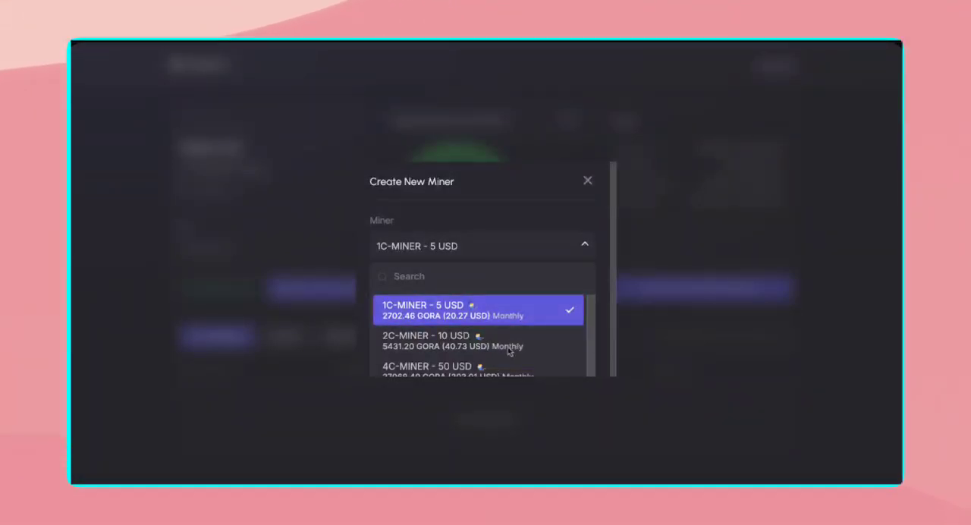
left_click(426, 335)
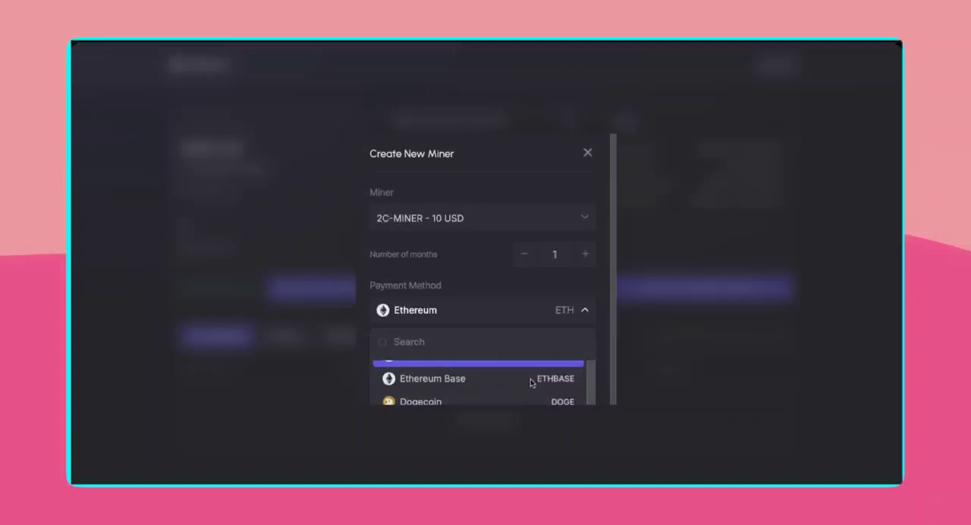
- Choose Ethereum Base as payment method and pay for the miner in crypto
left_click(431, 379)
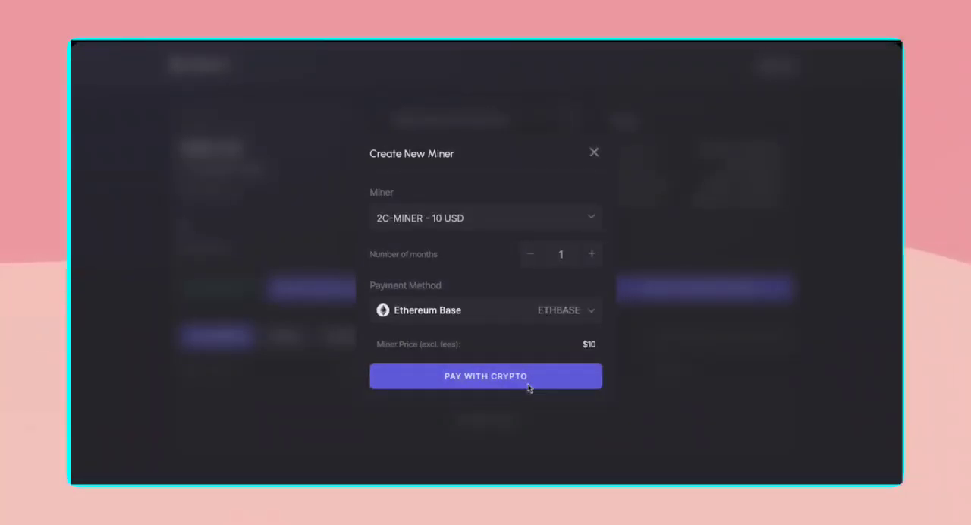
left_click(486, 376)
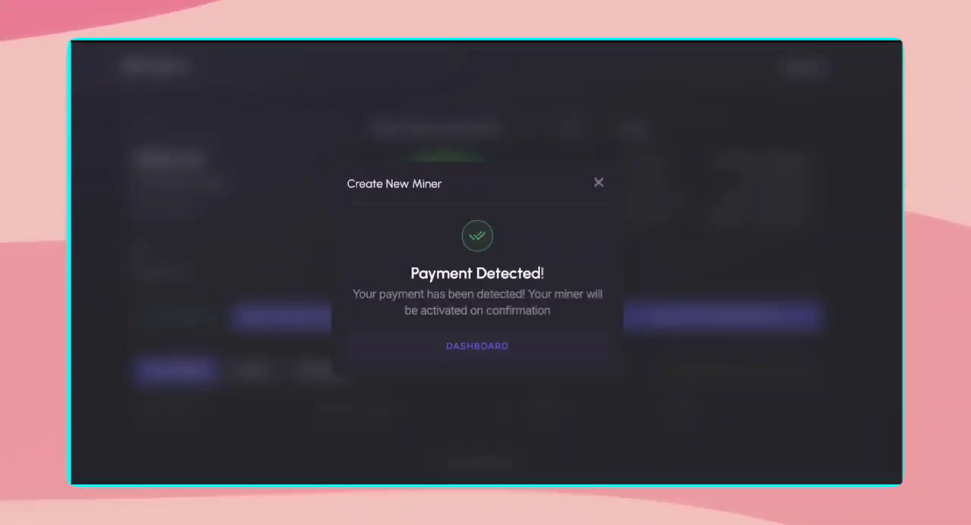
- Return to the dashboard from the Payment Detected screen
left_click(477, 346)
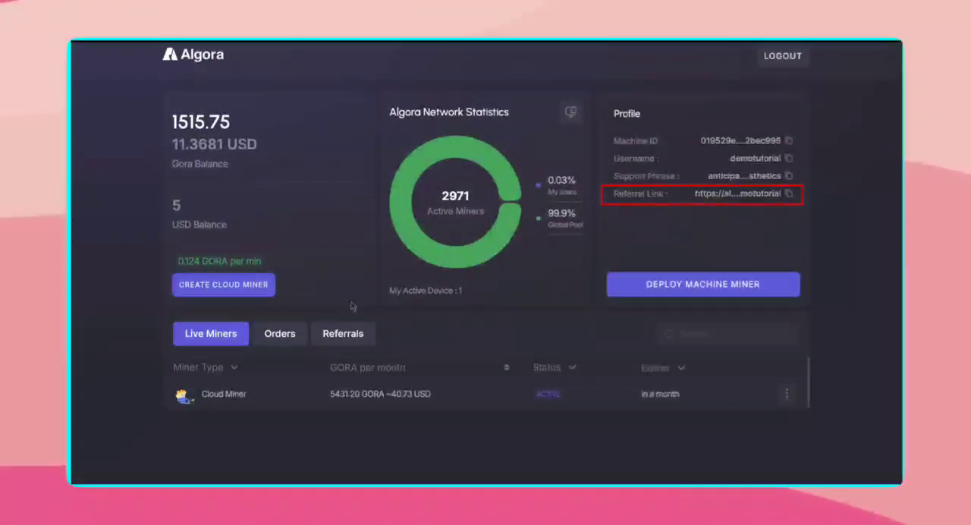
- View the Referrals tab, which lists no referred users yet
left_click(342, 332)
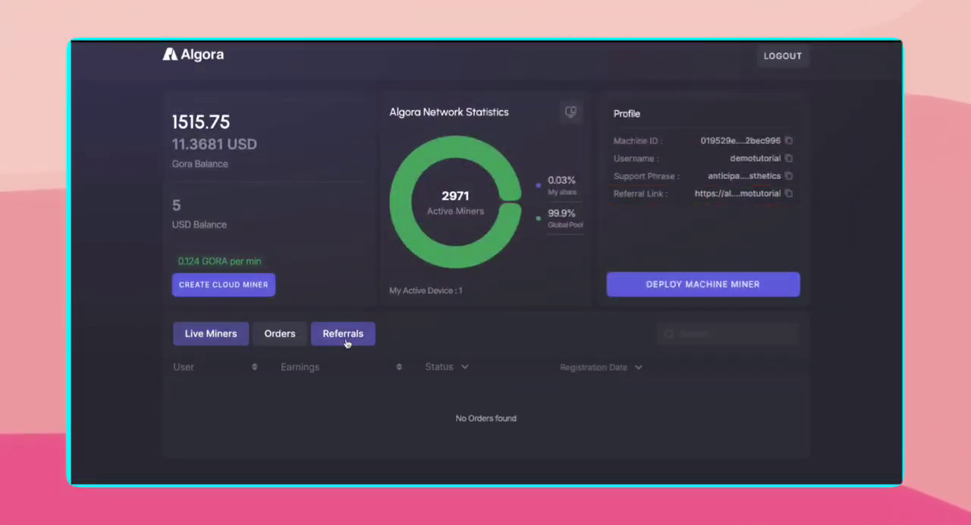